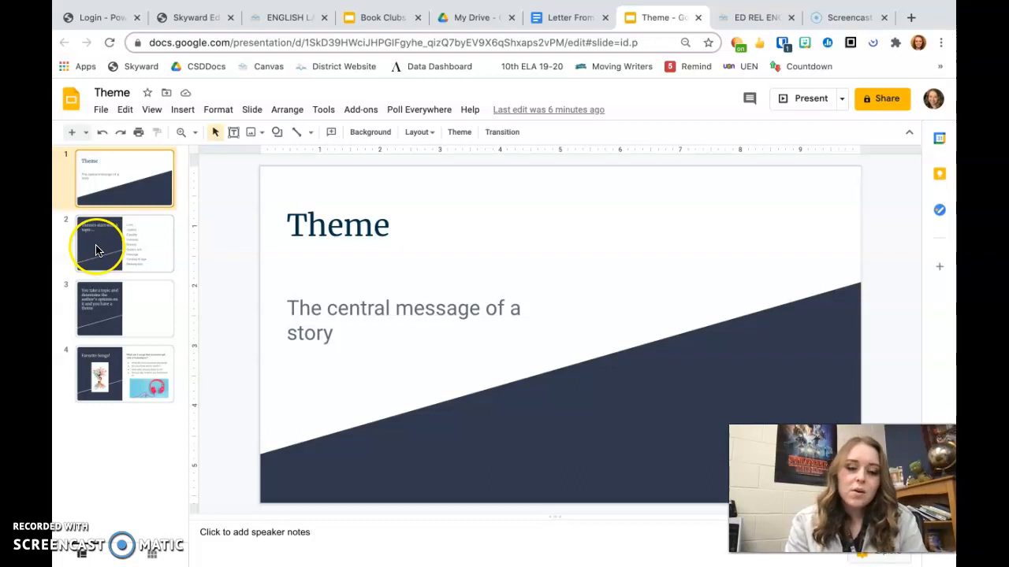
# Show slide 2, 'Themes start with a topic', listing topics from Love to Redemption
pyautogui.click(123, 243)
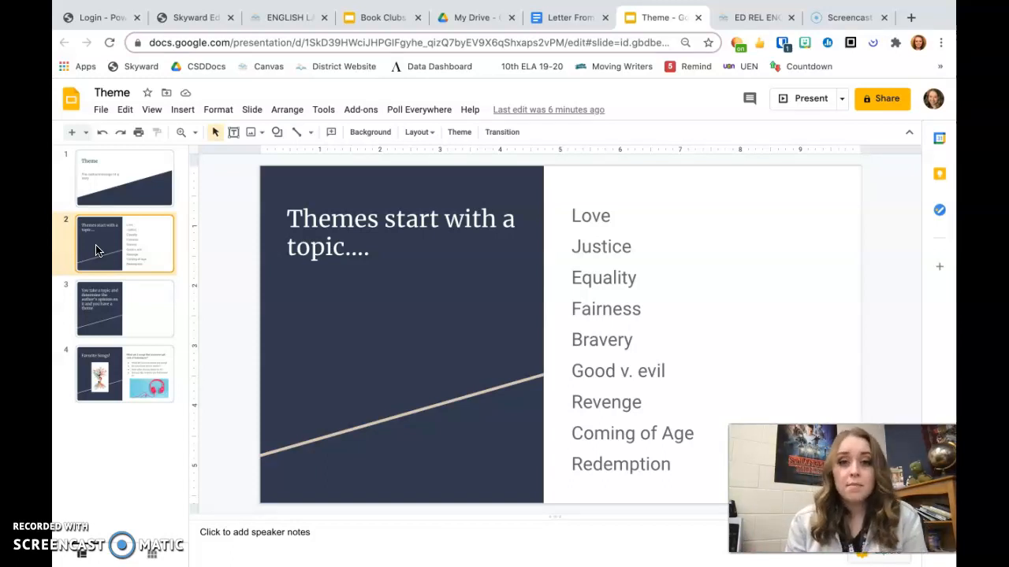
# Show slide 3 with the topic-plus-opinion explanation, after a brief look back at slide 2
pyautogui.click(123, 307)
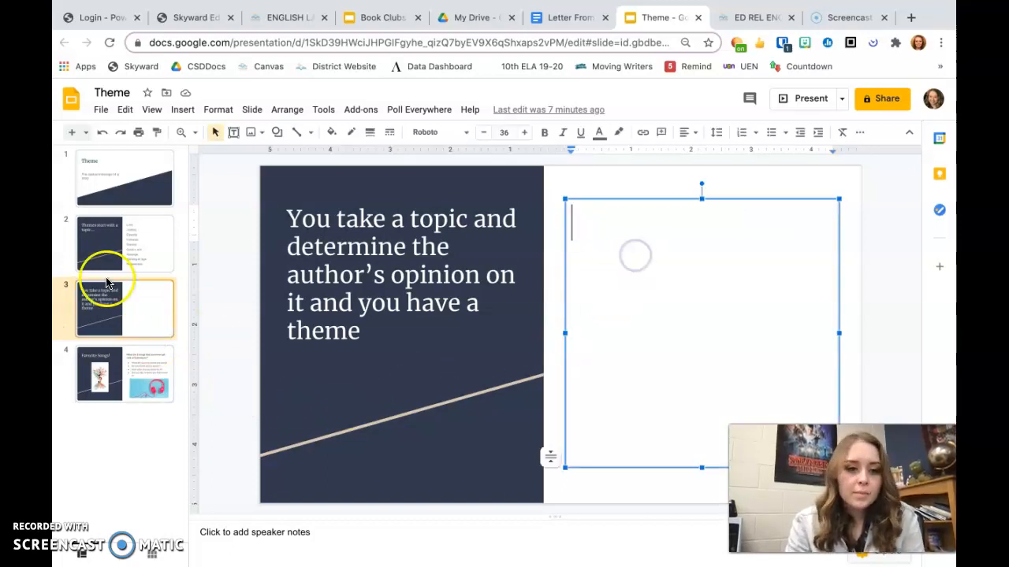
pyautogui.click(123, 242)
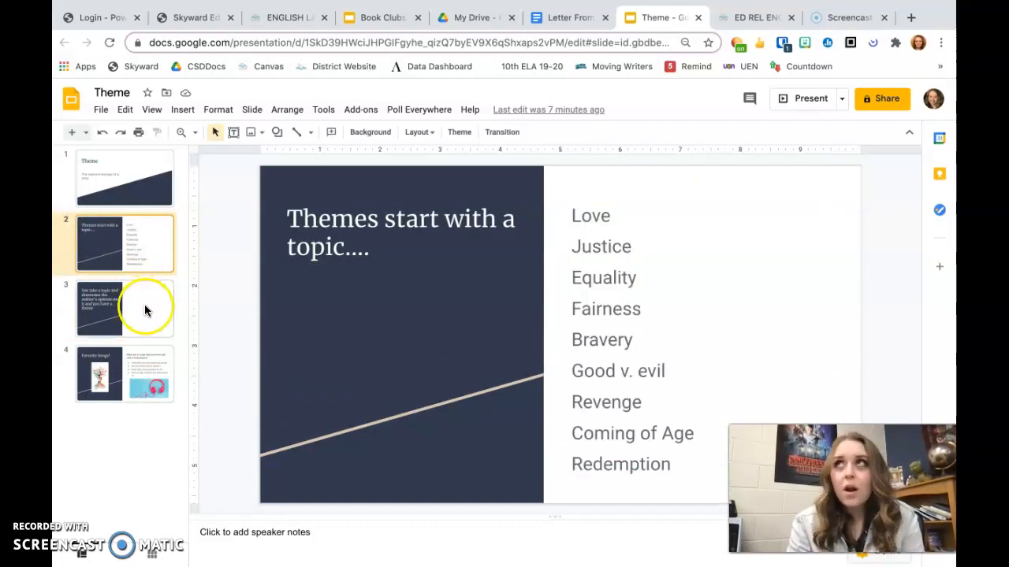
pyautogui.click(123, 307)
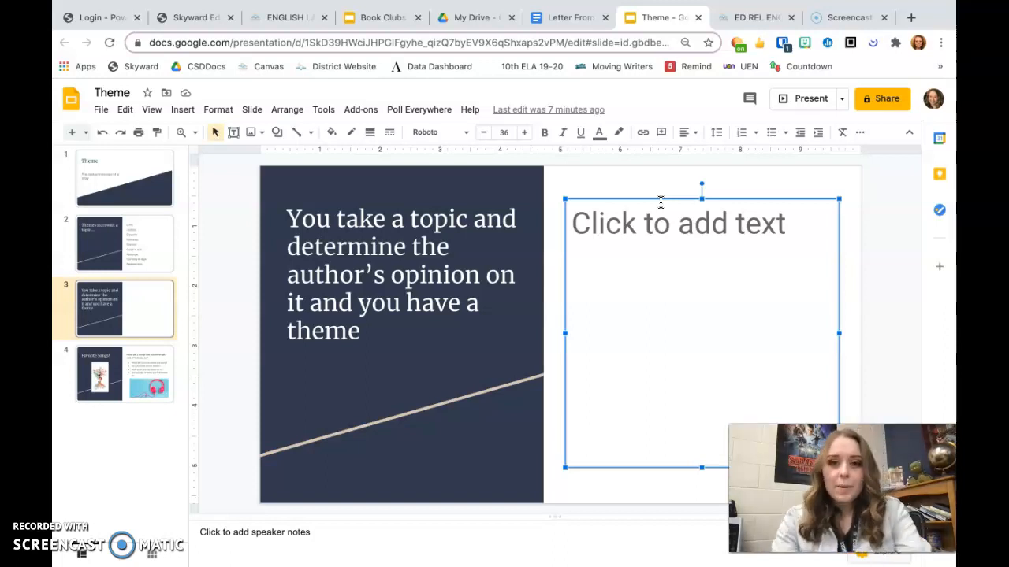
# Fill the empty slide 3 text box with the sample theme 'Revenge is bad'
pyautogui.write('Rev')
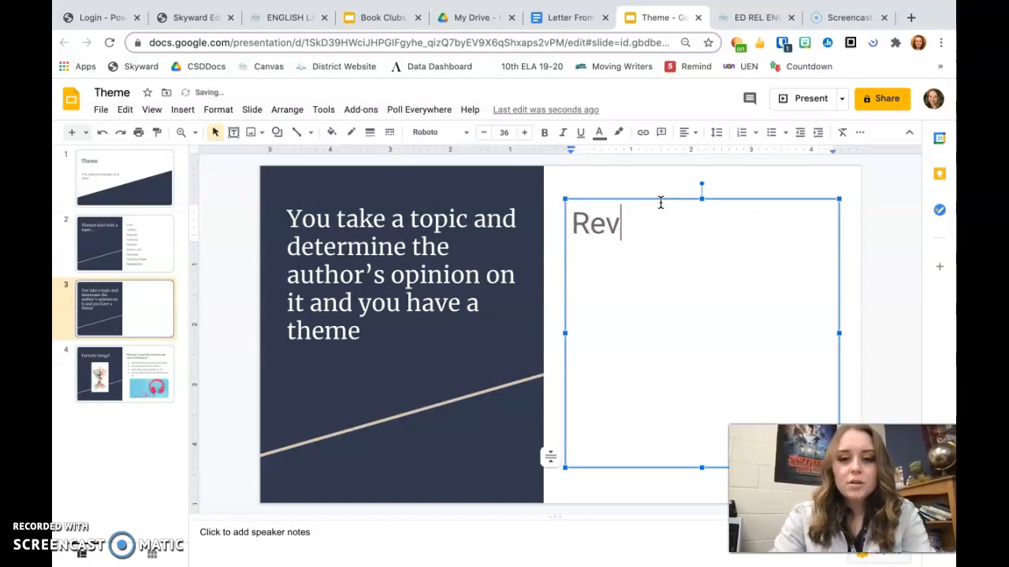
pyautogui.write('enge is')
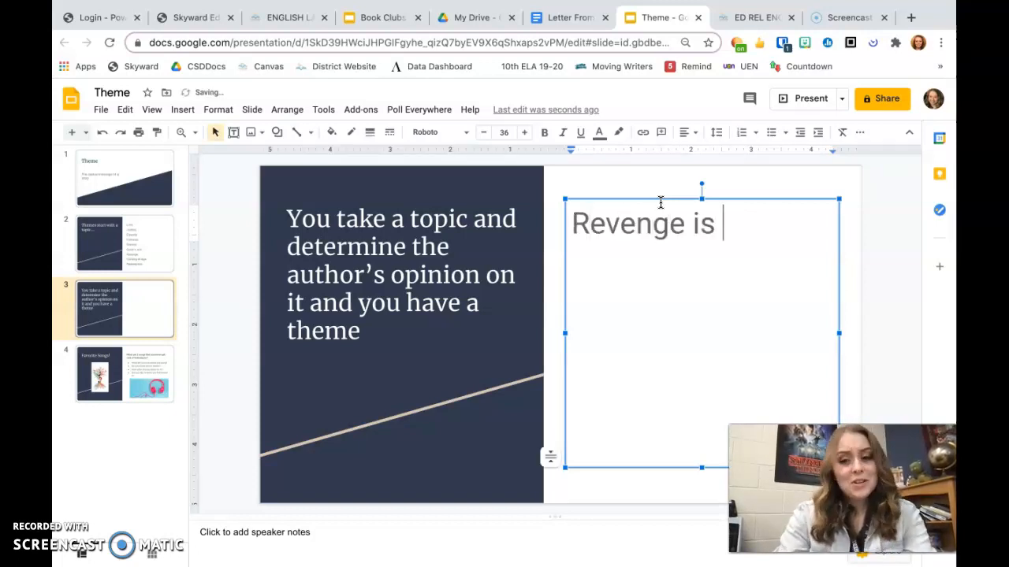
pyautogui.write('bad')
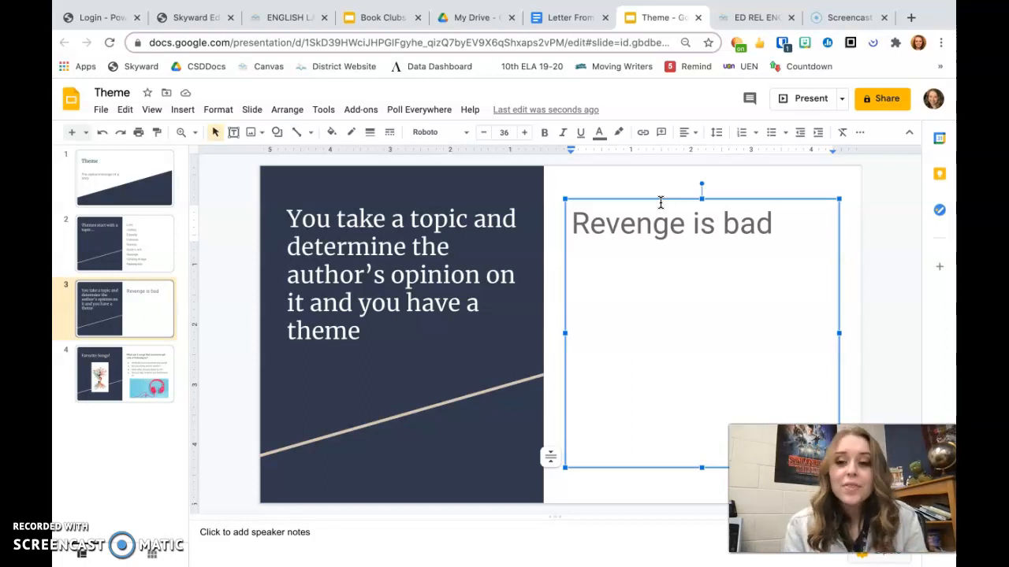
# Delete the word 'bad' so the text box reads only 'Revenge'
pyautogui.tripleClick(672, 224)
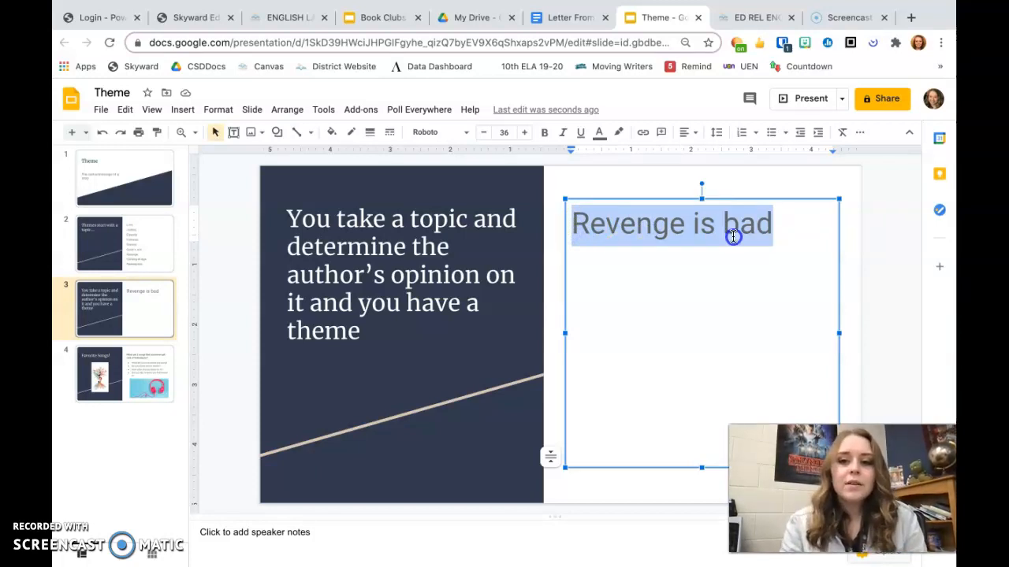
pyautogui.doubleClick(747, 223)
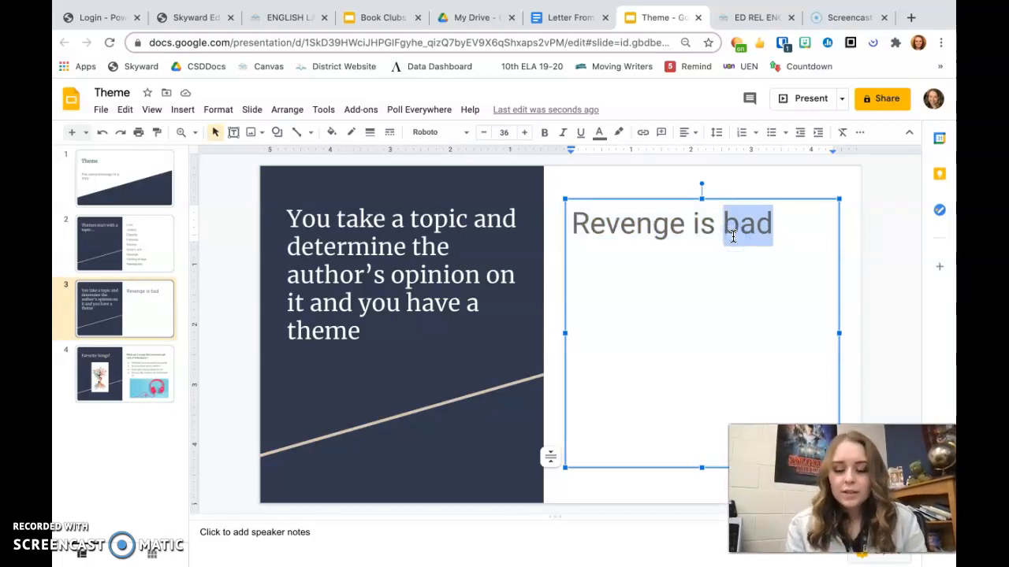
pyautogui.press('Backspace')
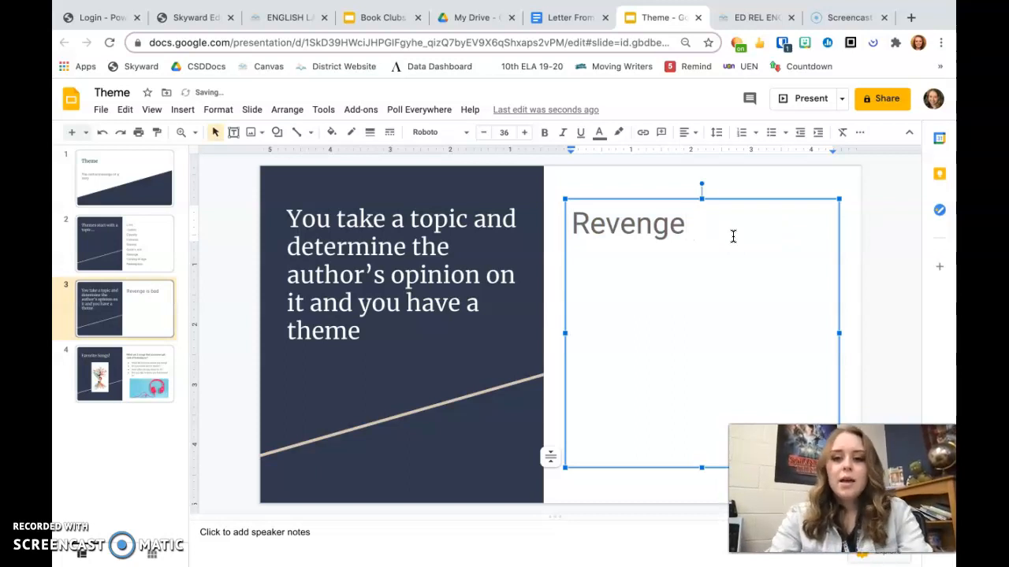
# Complete 'Revenge can lead to more pain for yourself and ultimately loneliness.', then clear the box
pyautogui.write('can lea')
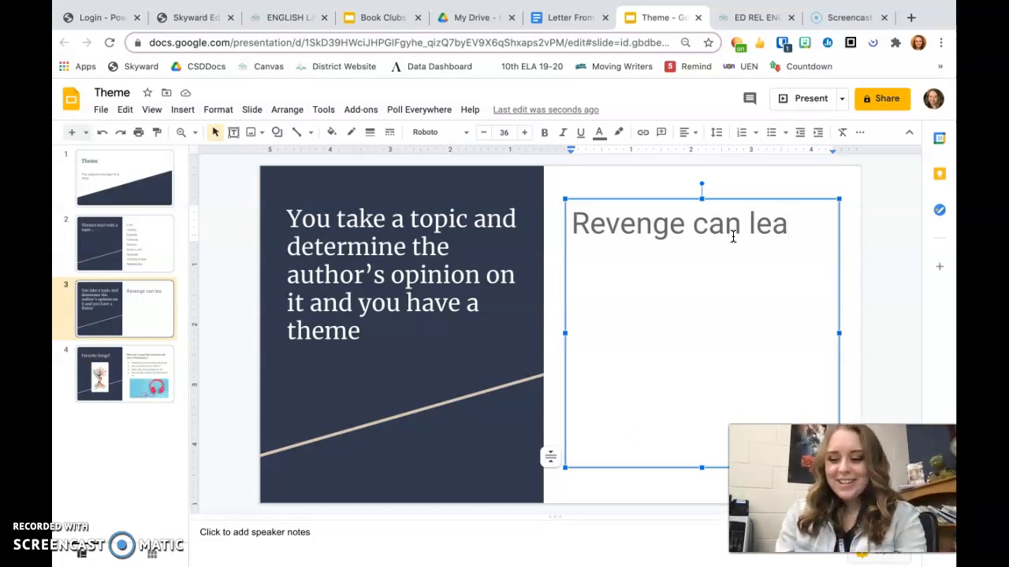
pyautogui.write('d to')
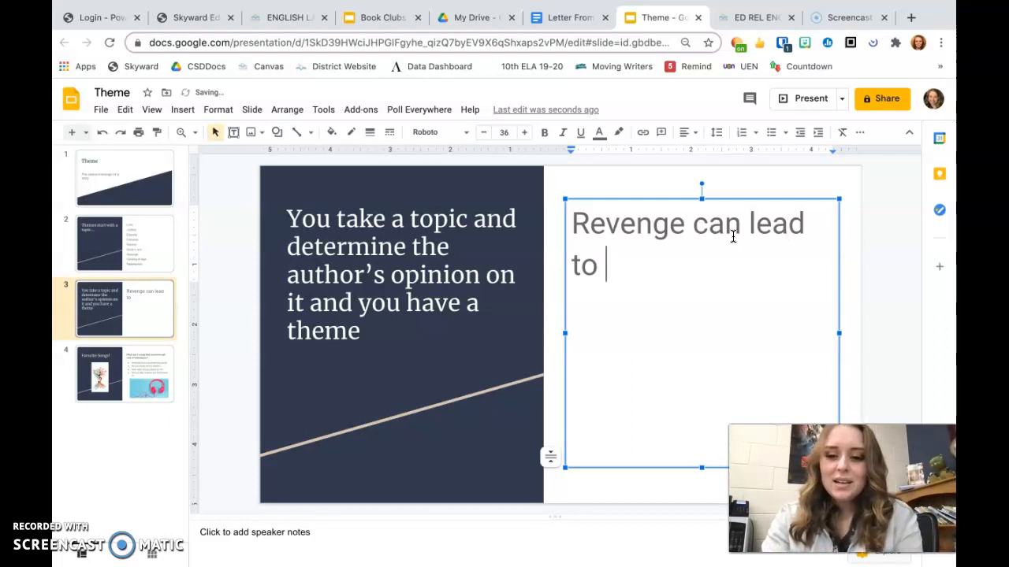
pyautogui.write('more p')
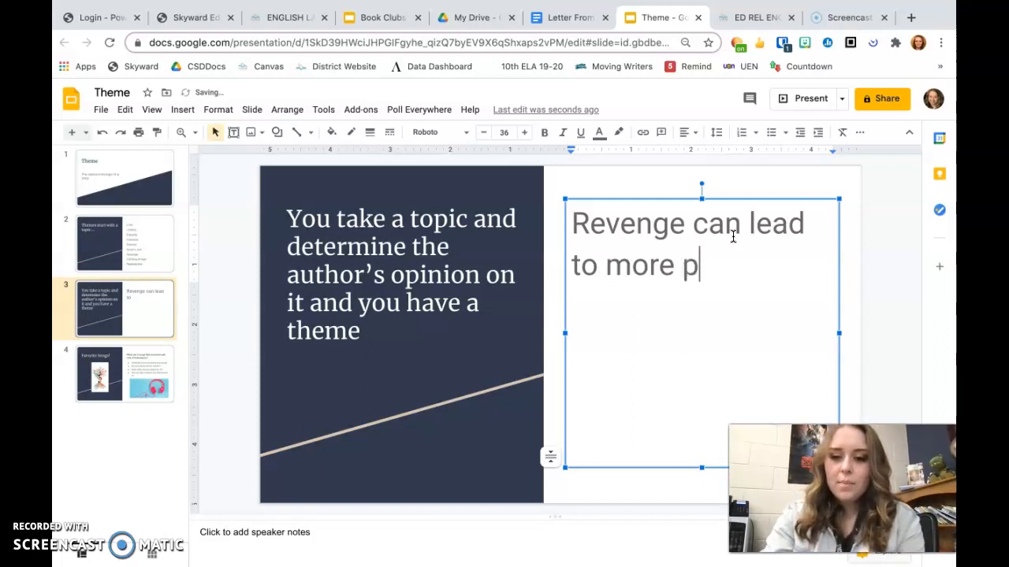
pyautogui.write('ain for yourself')
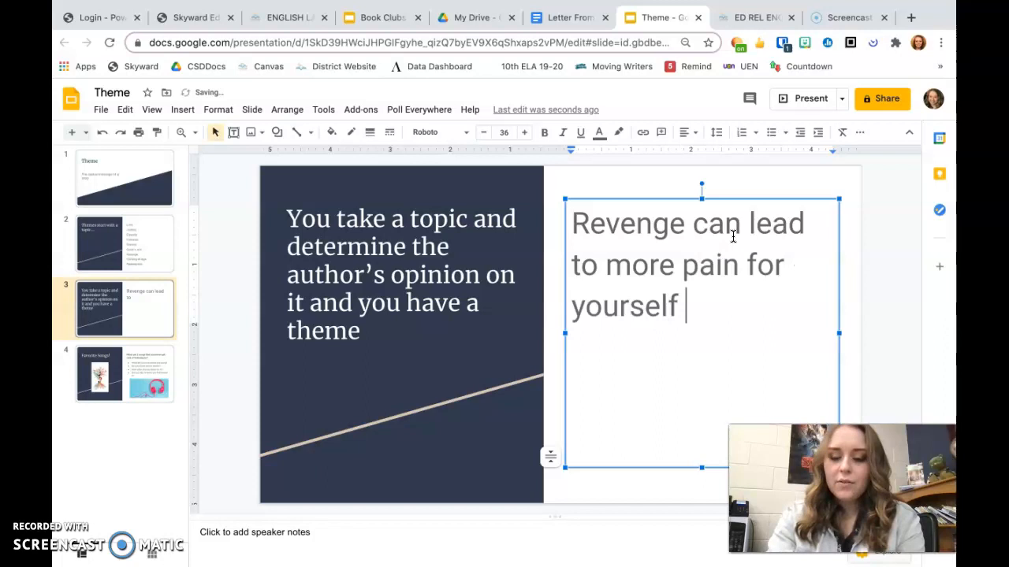
pyautogui.write('and ultimately lon')
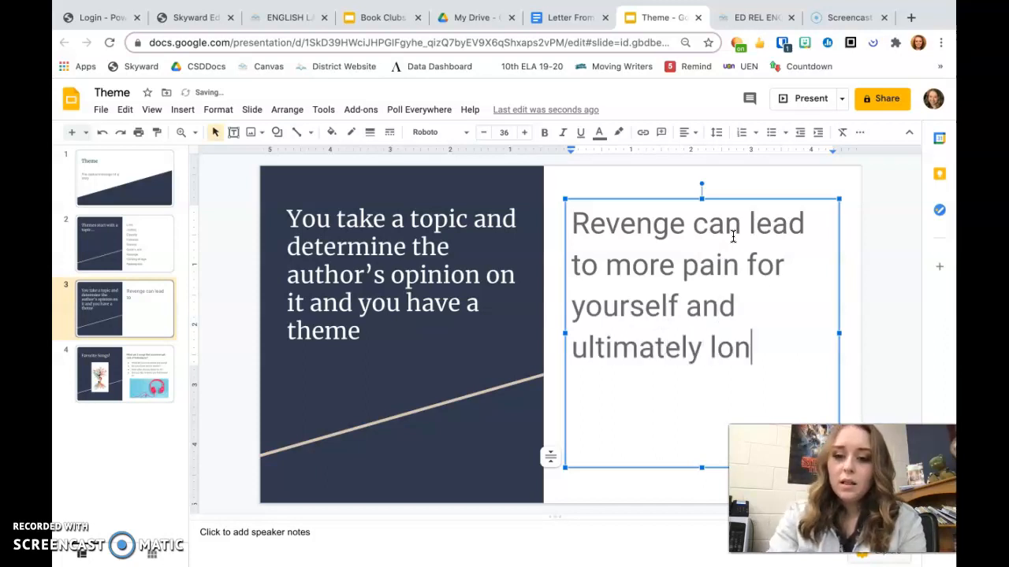
pyautogui.write('eliness.')
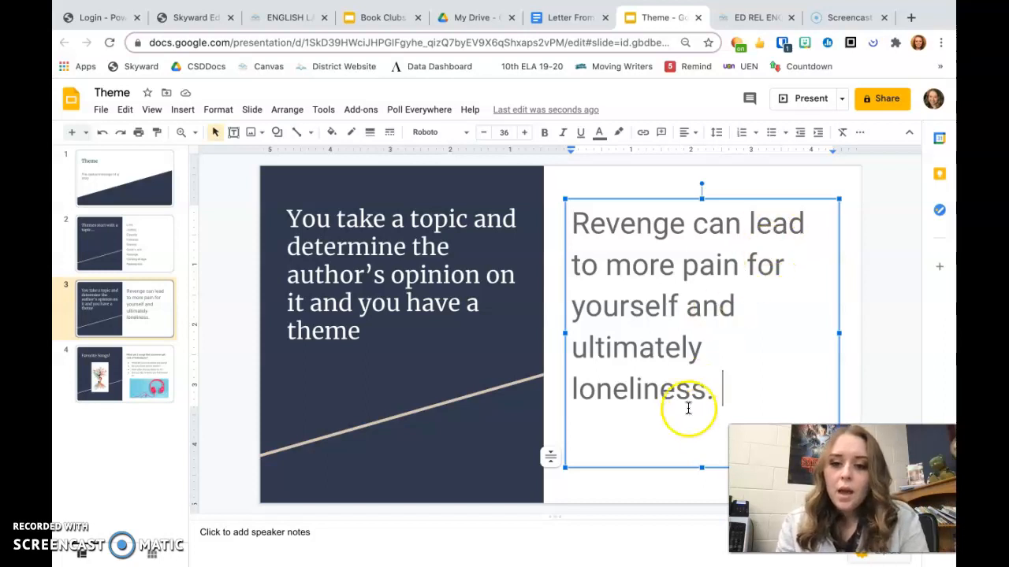
pyautogui.press('ctrl+a')
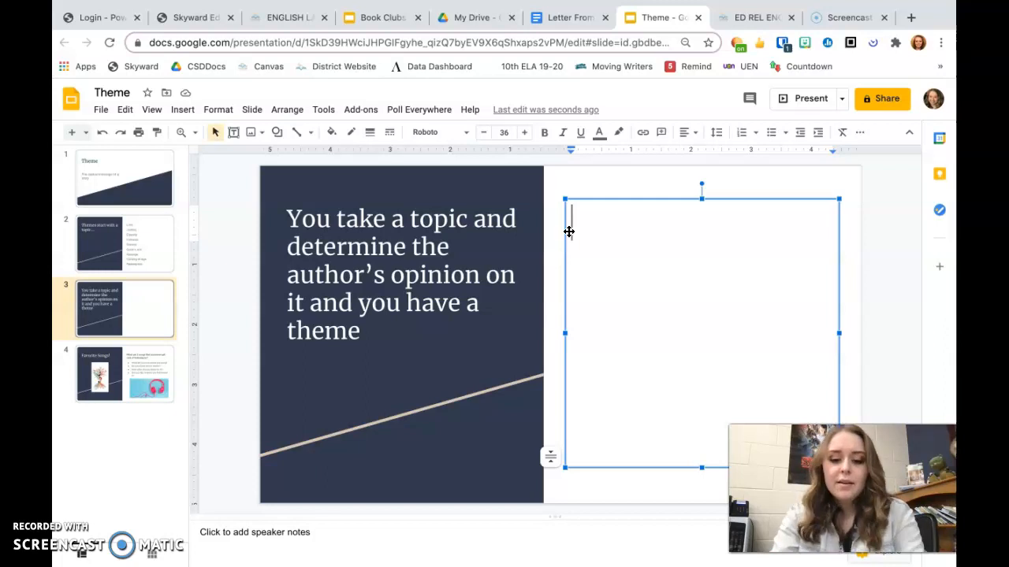
# Enter 'Topic--' as a template, adding then erasing a 'Racism is bad' example
pyautogui.write('Topic--')
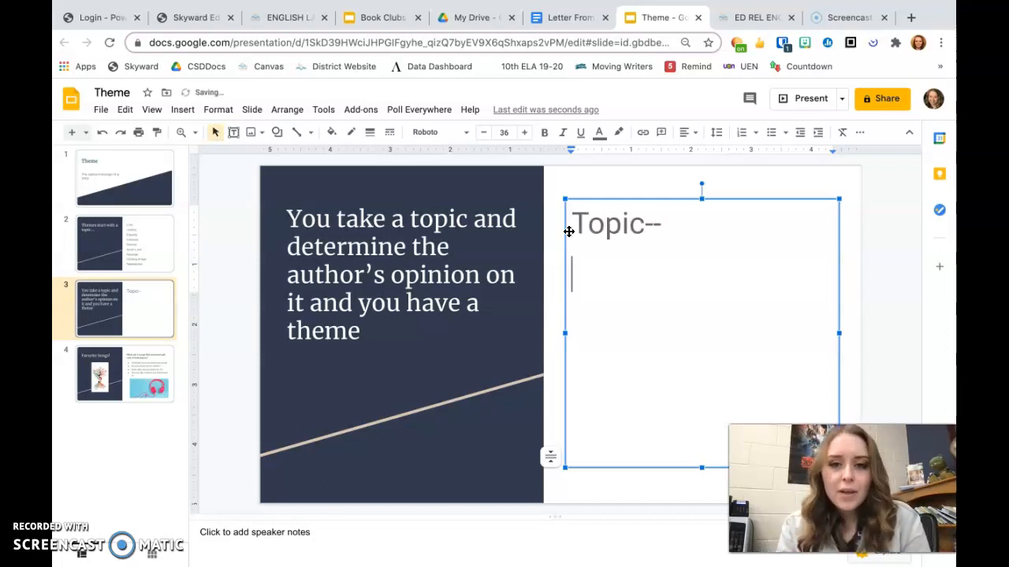
pyautogui.write('R')
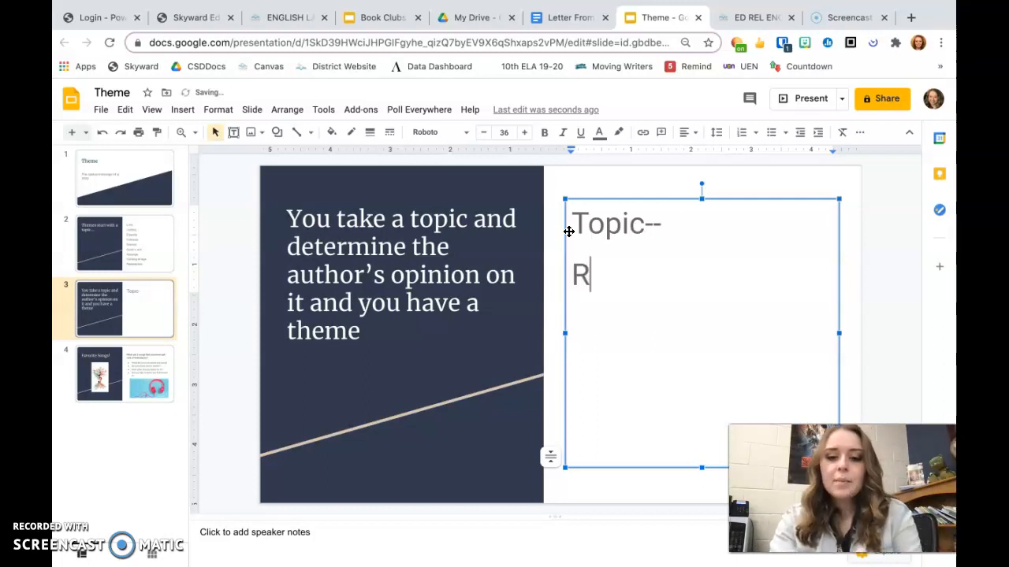
pyautogui.write('acism is bad')
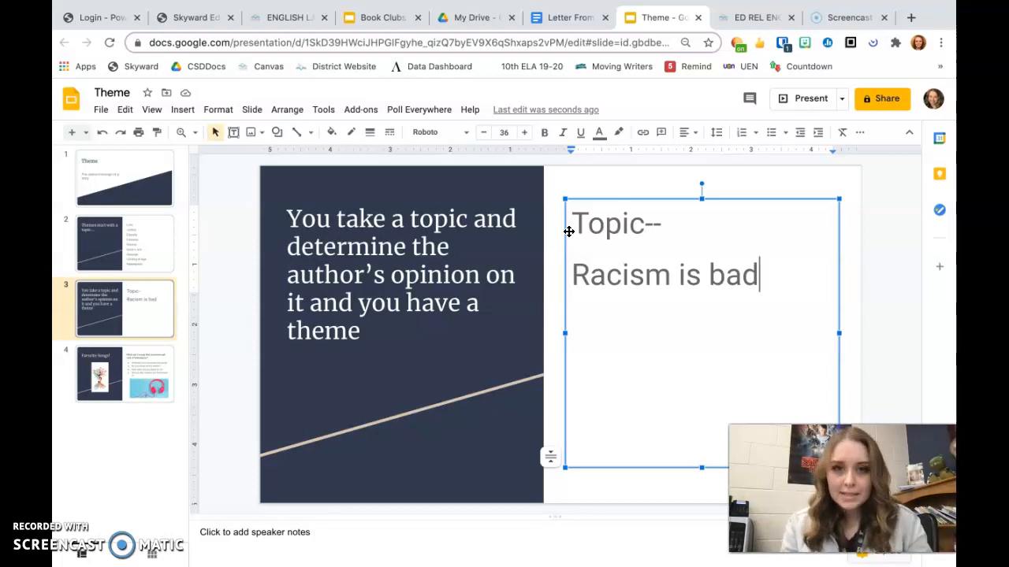
pyautogui.press('backspace')
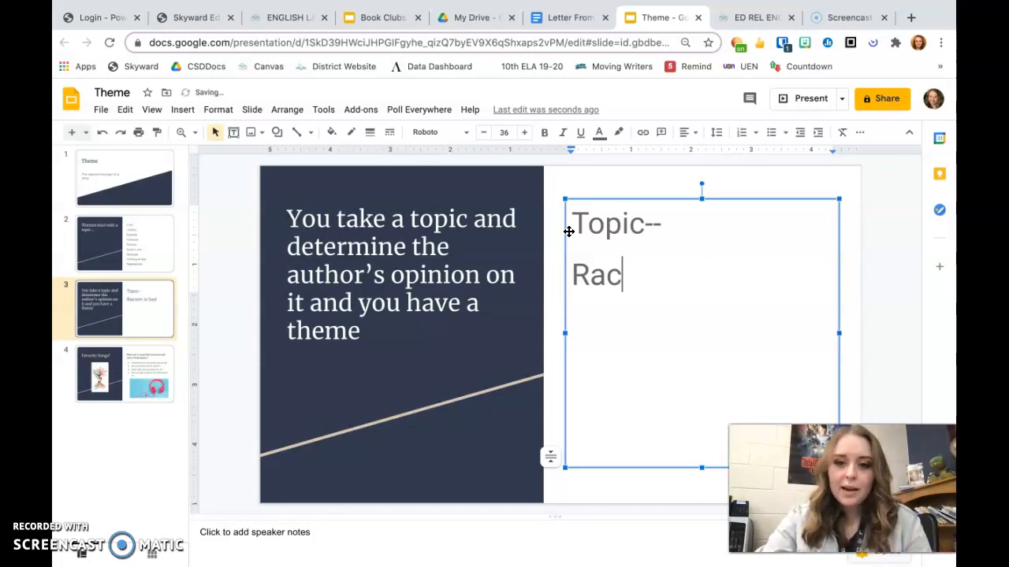
pyautogui.press('Backspace')
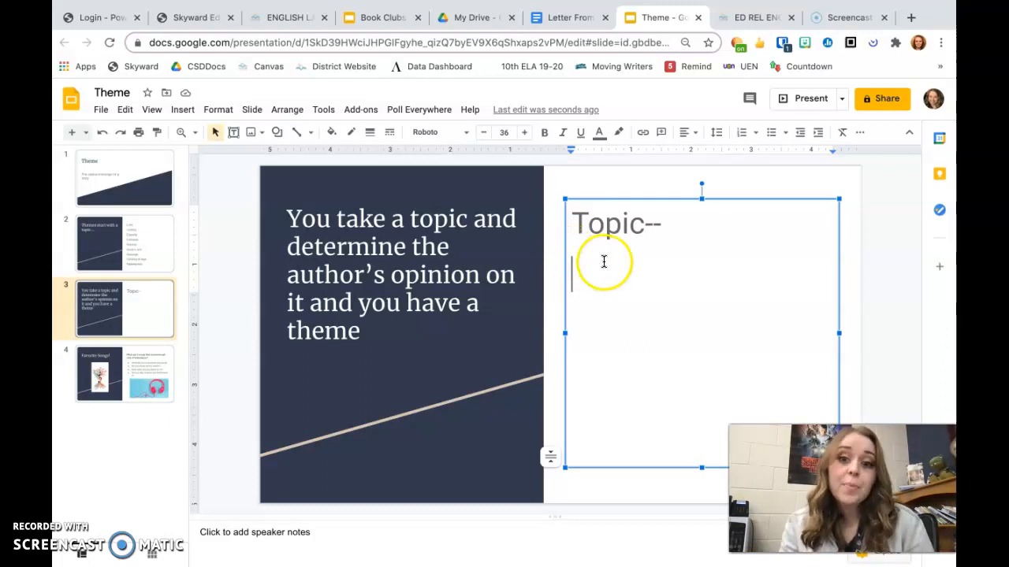
# Return to the opening 'Theme' slide
pyautogui.click(123, 178)
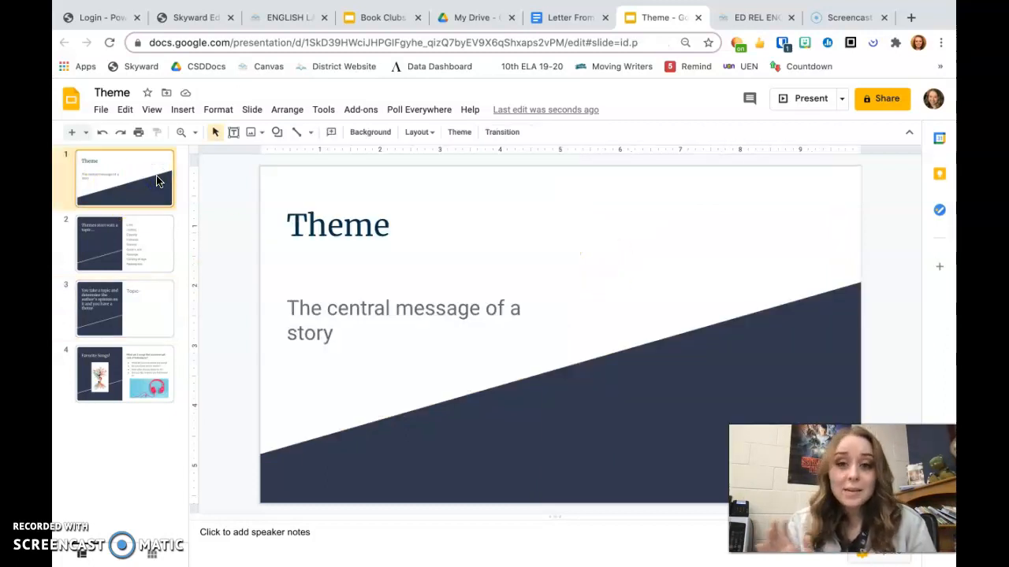